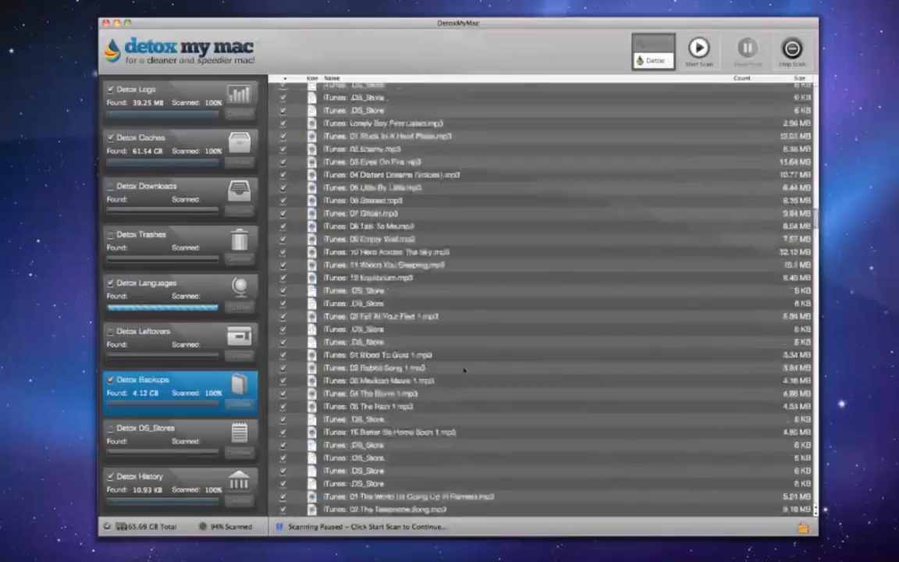
Detox the scanned caches and logs, removing 5.17 GB.
{"action": "scroll", "scroll_direction": "down", "scroll_amount": 3}
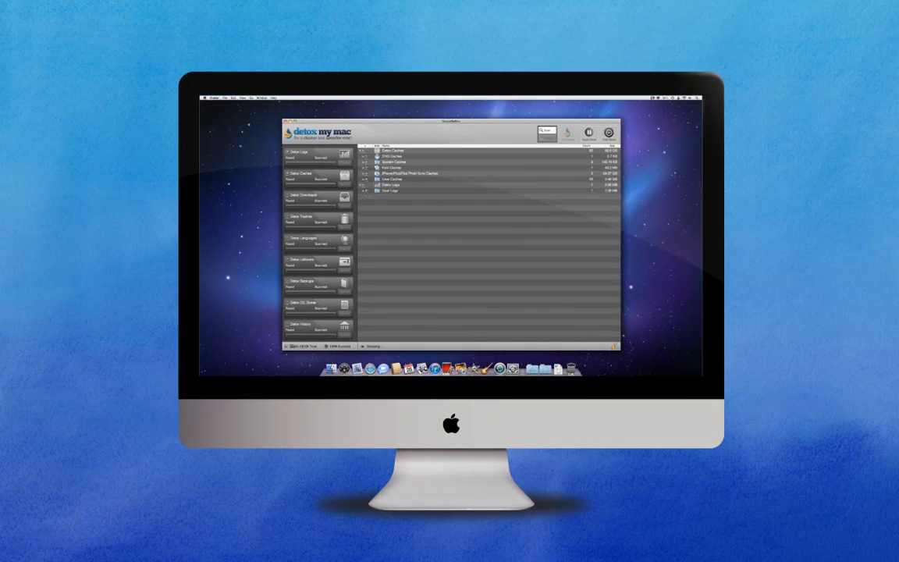
{"action": "left_click", "coordinate": [589, 131]}
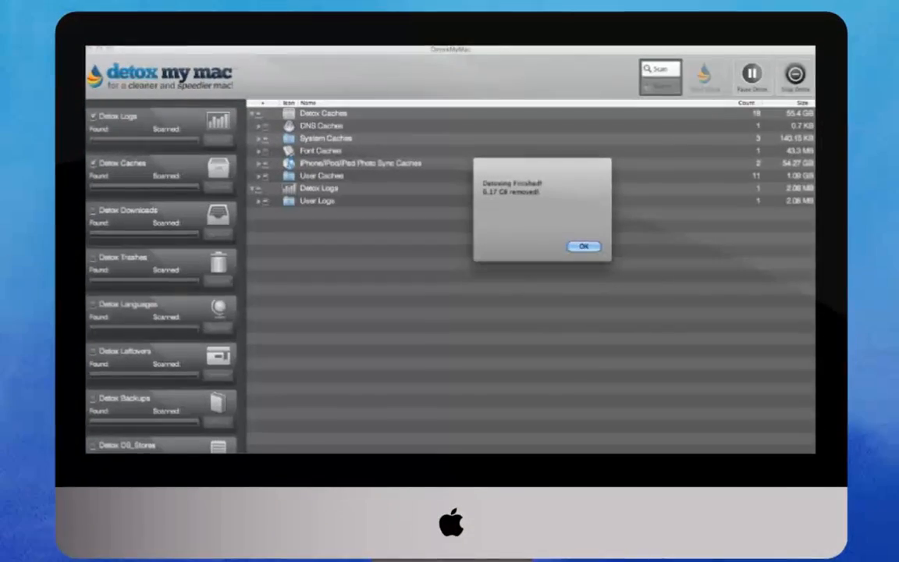
Dismiss the finished dialog and enable the Logs, Caches, Downloads, Trashes, Languages and Leftovers categories.
{"action": "left_click", "coordinate": [583, 247]}
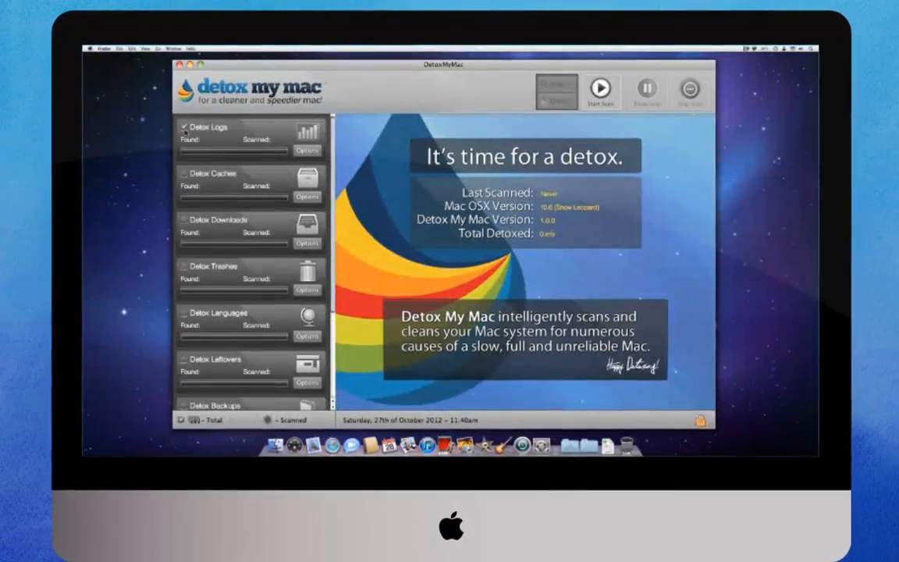
{"action": "left_click", "coordinate": [183, 173]}
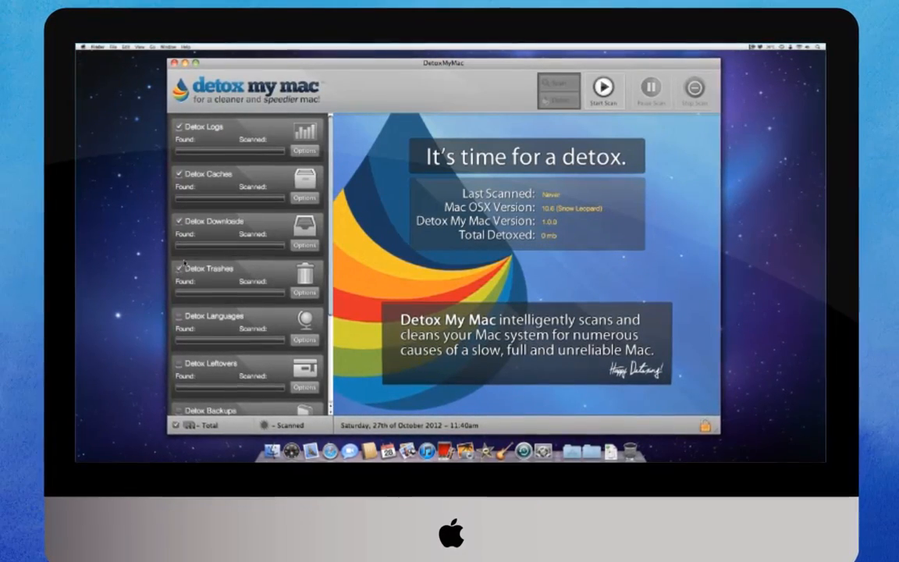
{"action": "scroll", "scroll_direction": "down", "scroll_amount": 3}
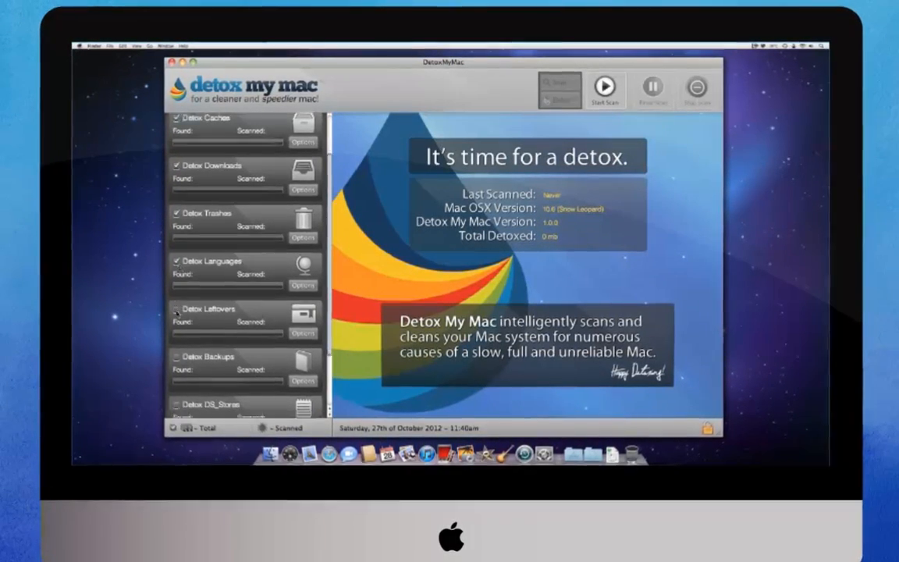
{"action": "scroll", "scroll_direction": "down", "scroll_amount": 3}
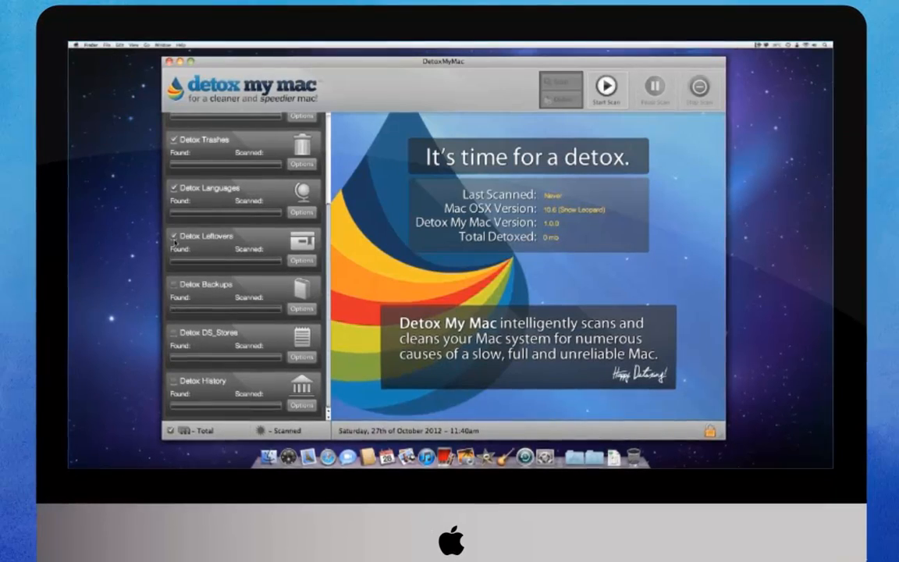